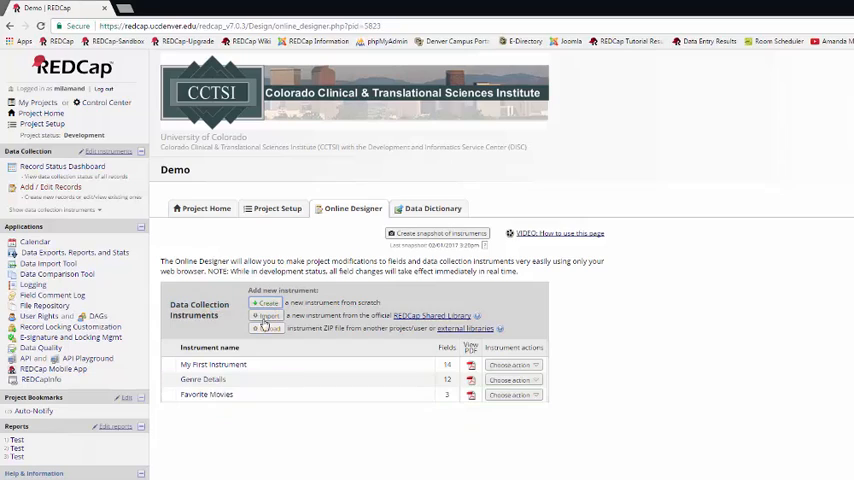
Step: Bring up My First Instrument in the Online Designer for editing
{"action": "left_click", "coordinate": [268, 316]}
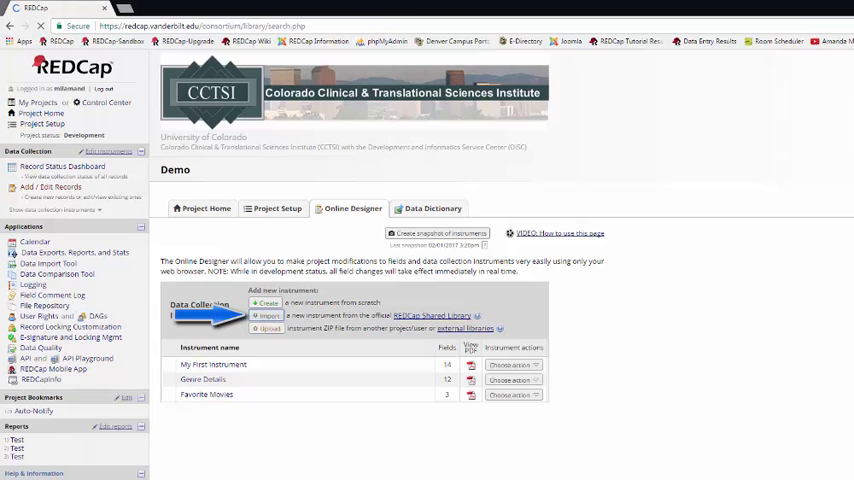
{"action": "left_click", "coordinate": [268, 316]}
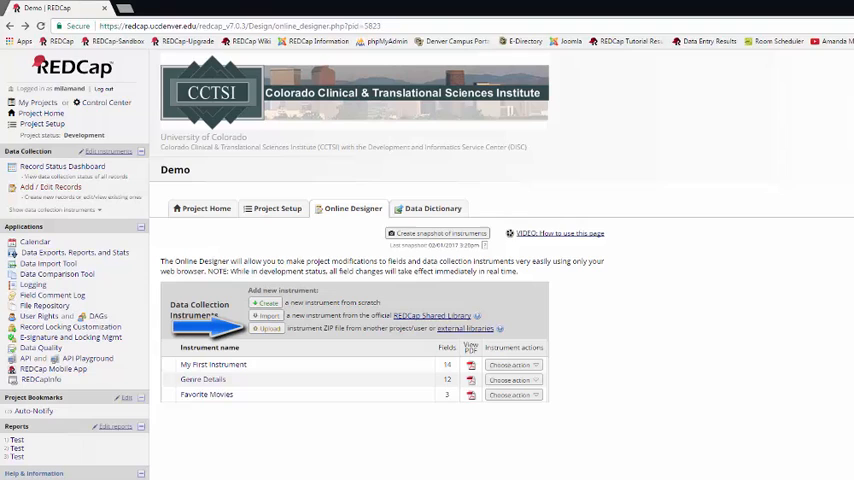
{"action": "left_click", "coordinate": [212, 364]}
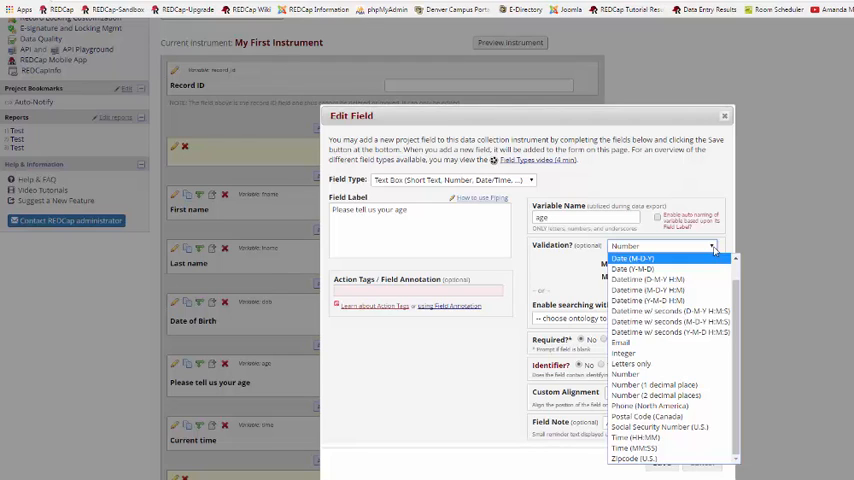
{"action": "left_click", "coordinate": [624, 374]}
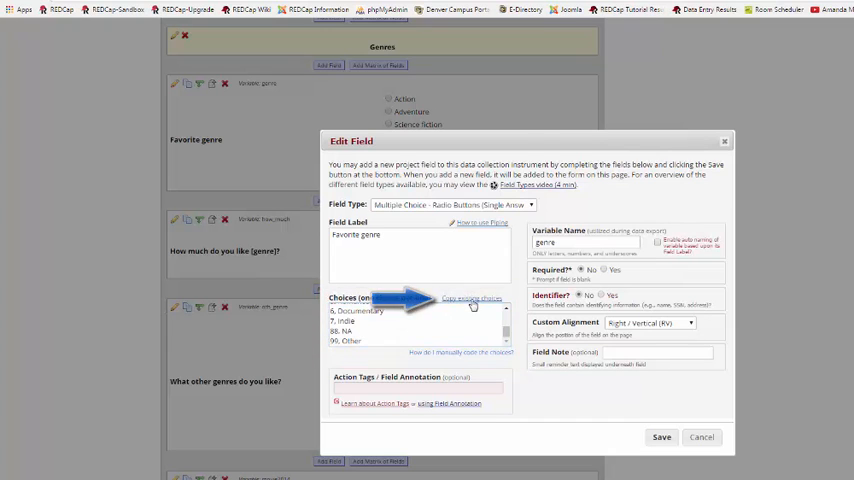
{"action": "left_click", "coordinate": [472, 300]}
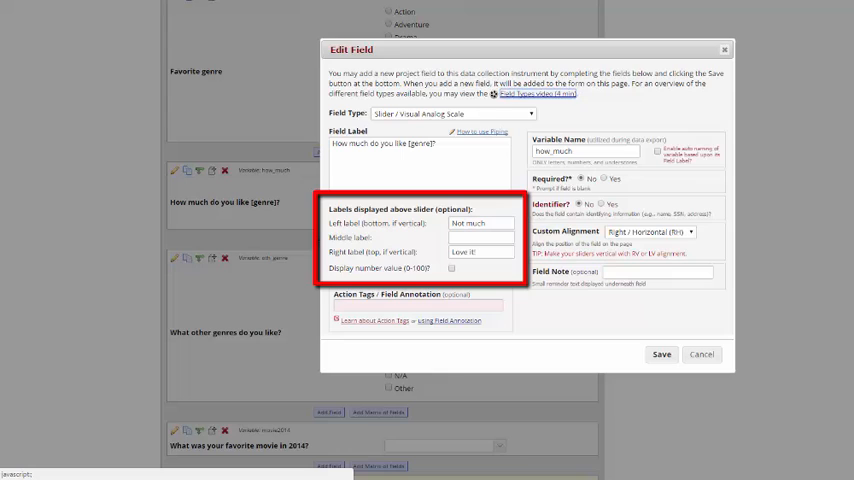
Step: Save the slider question with its left, middle and right labels
{"action": "left_click", "coordinate": [660, 354]}
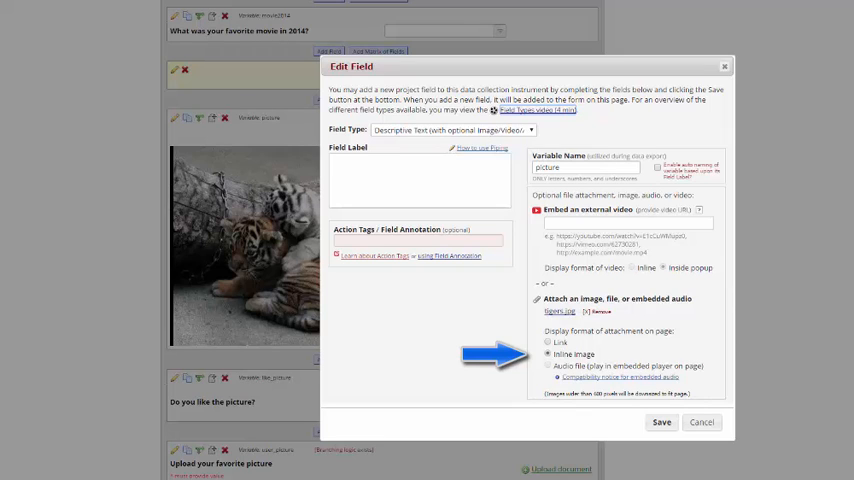
Step: Switch the picture field's attachment display to Audio file (embedded player)
{"action": "left_click", "coordinate": [660, 422]}
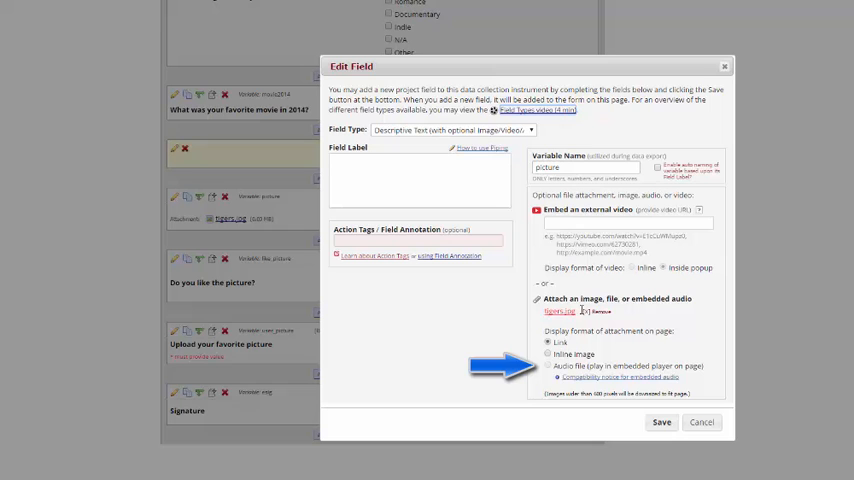
Step: Attach the song Belle from the Beauty and the Beast folder and save the field
{"action": "left_click", "coordinate": [600, 312]}
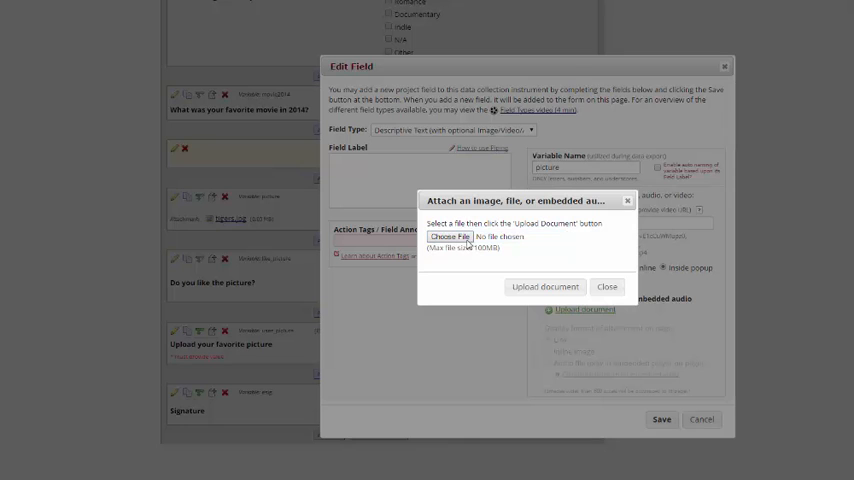
{"action": "left_click", "coordinate": [448, 236]}
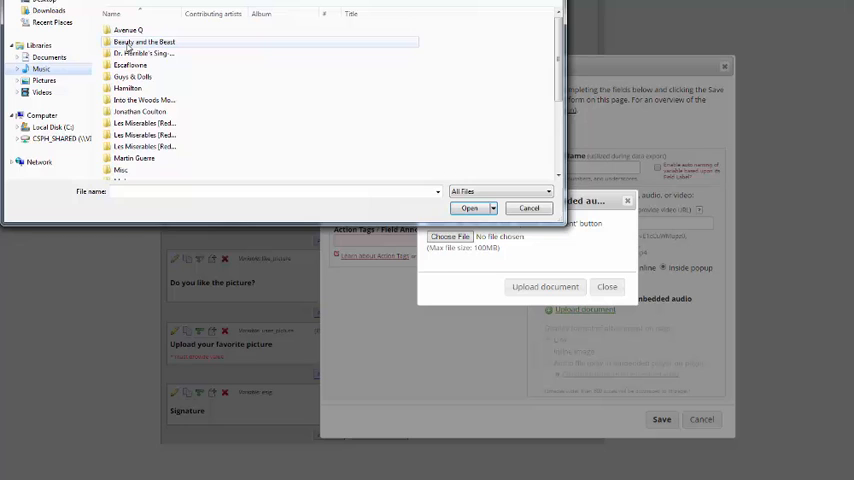
{"action": "double_click", "coordinate": [144, 40]}
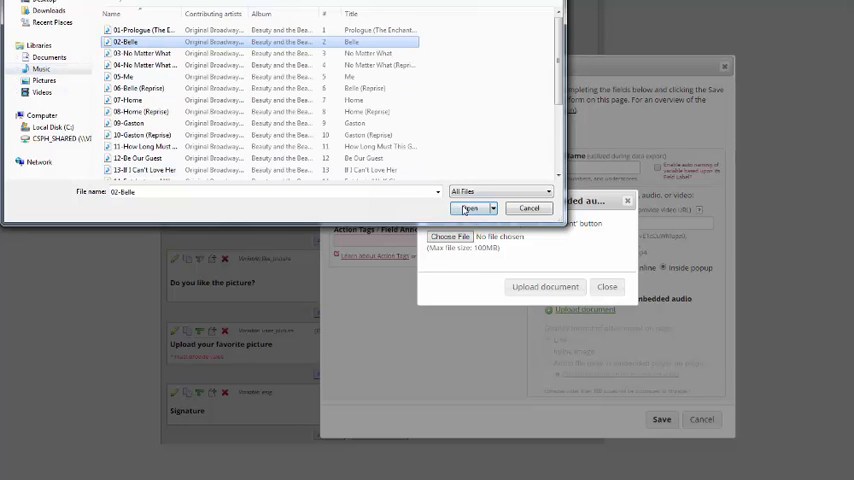
{"action": "left_click", "coordinate": [470, 208]}
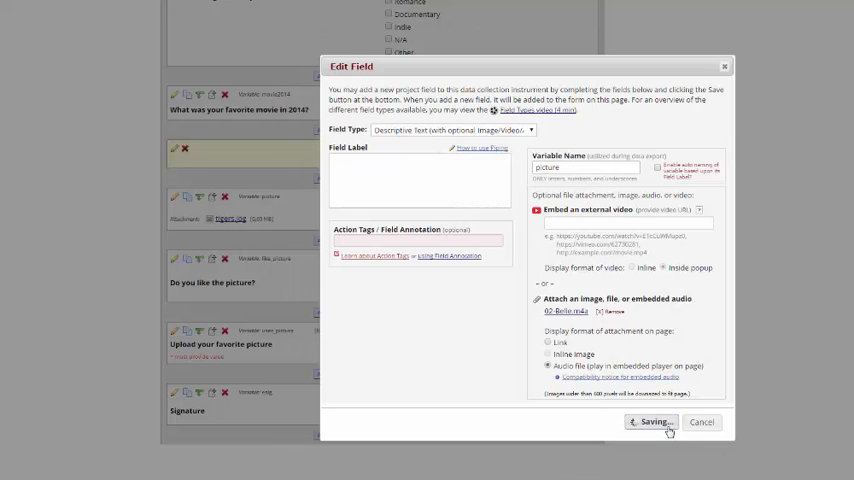
{"action": "left_click", "coordinate": [652, 420]}
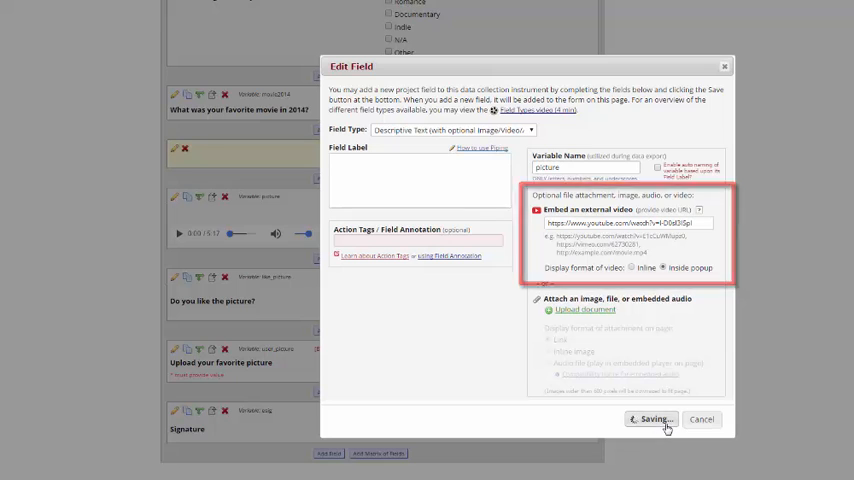
Step: Save the external video embed, watch it in the popup player, then close the preview
{"action": "left_click", "coordinate": [650, 420]}
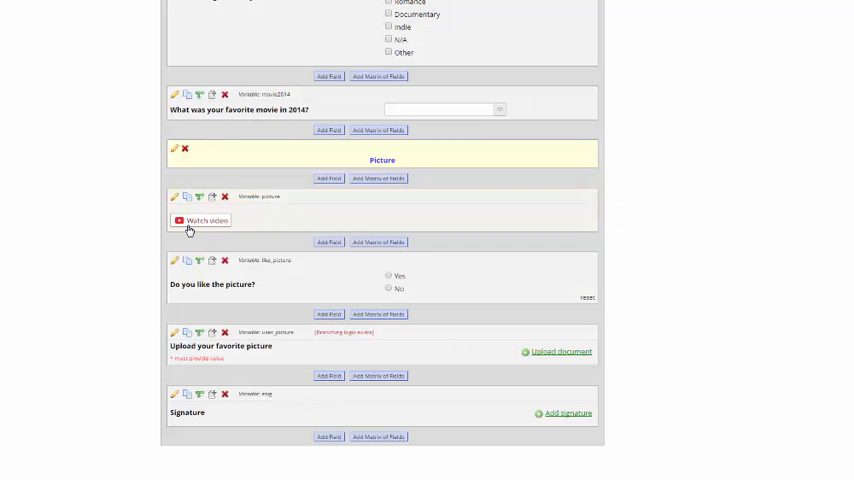
{"action": "left_click", "coordinate": [204, 220]}
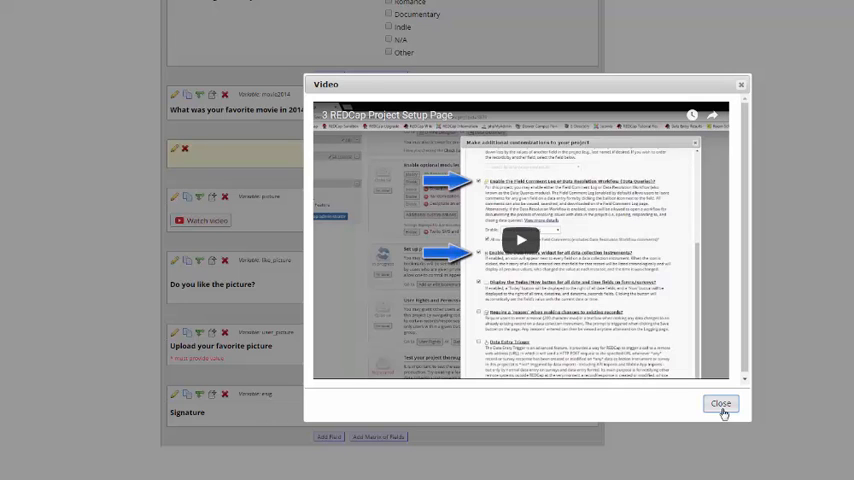
{"action": "left_click", "coordinate": [720, 404]}
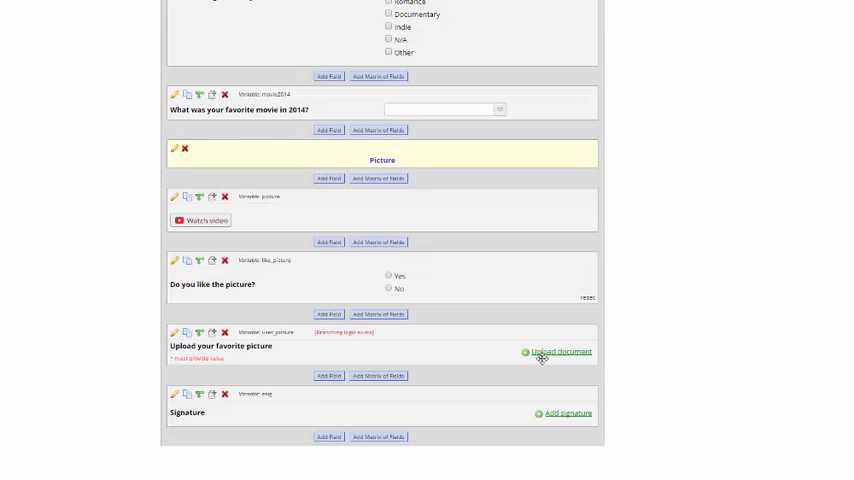
{"action": "mouse_move", "coordinate": [174, 260]}
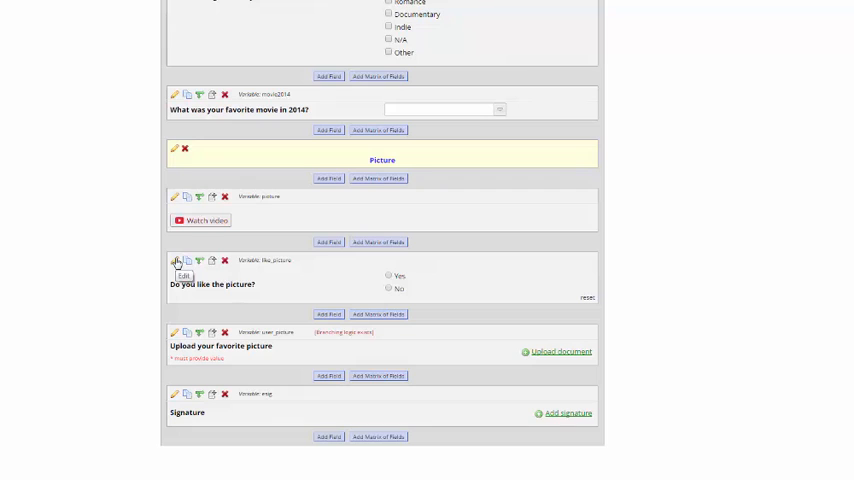
Step: Review the 'Do you like the picture?' yes/no question's settings
{"action": "left_click", "coordinate": [172, 260]}
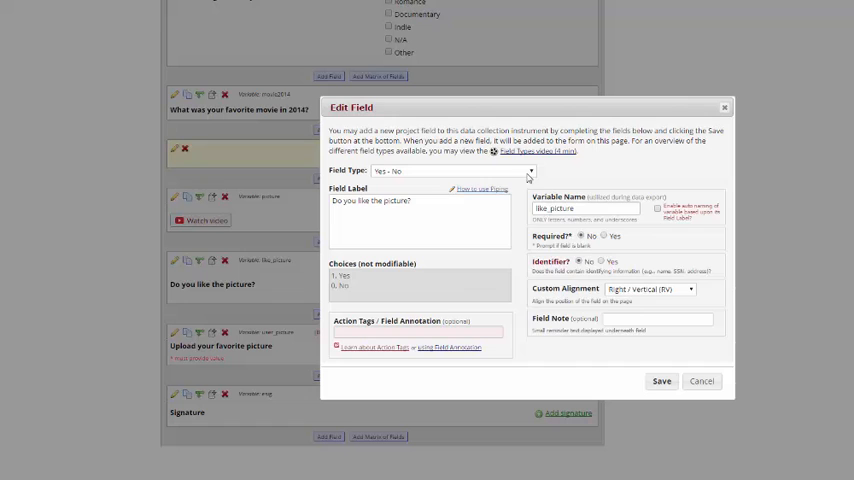
{"action": "left_click", "coordinate": [454, 170]}
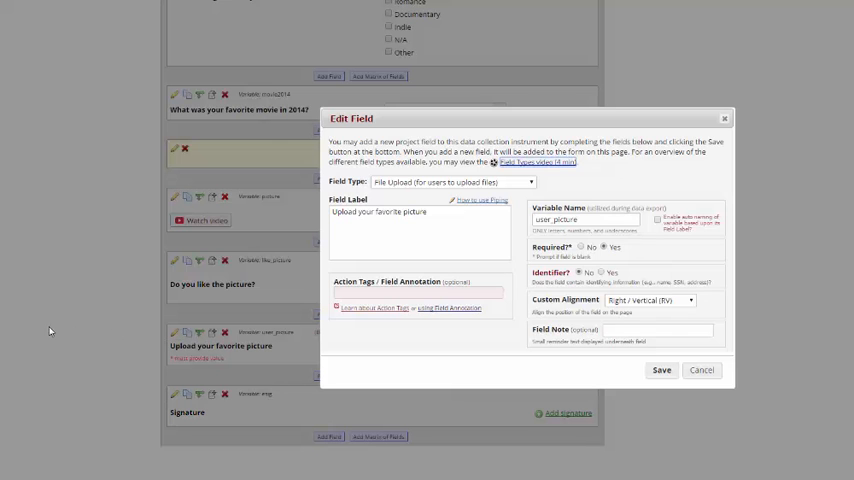
Step: Cancel the upload field dialog, inspect the Signature field (variable sig), and cancel out
{"action": "left_click", "coordinate": [660, 370]}
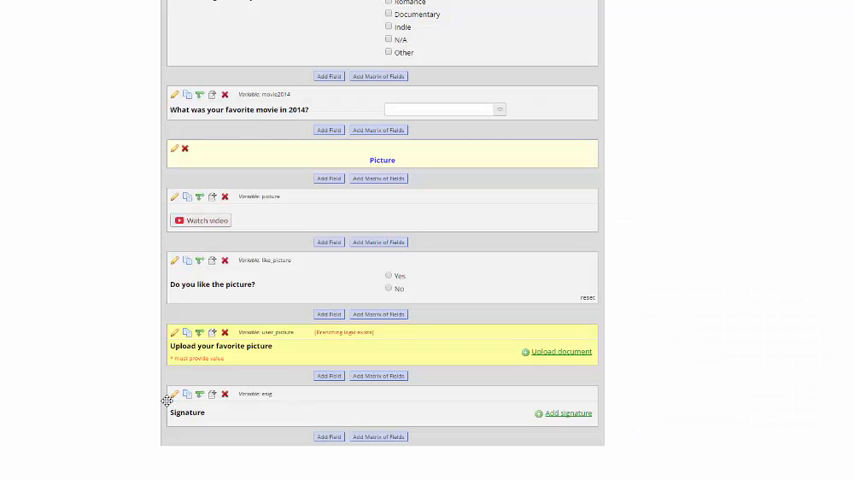
{"action": "left_click", "coordinate": [172, 396]}
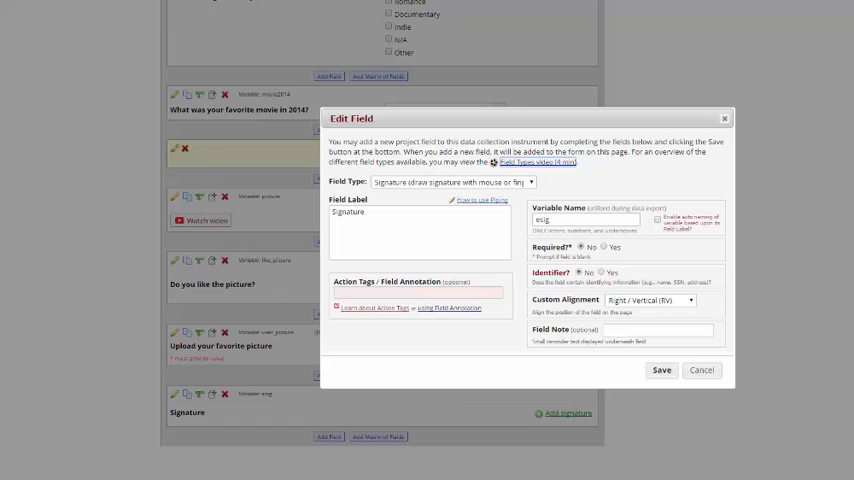
{"action": "left_click", "coordinate": [700, 370]}
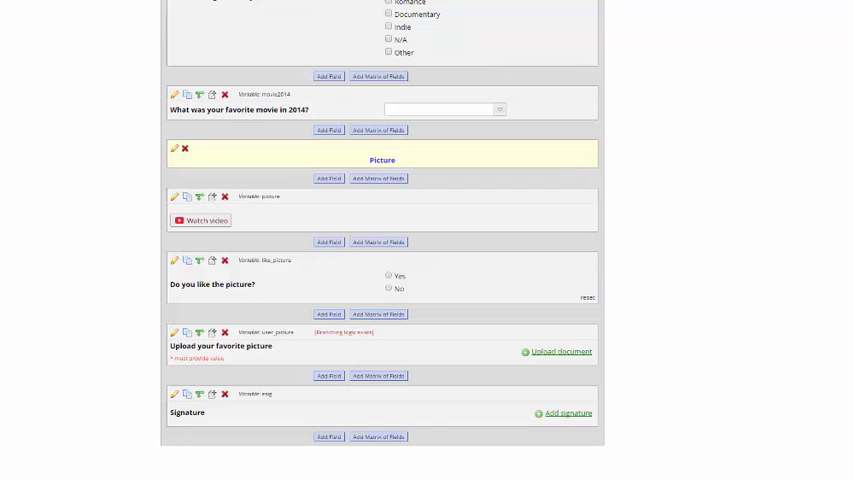
{"action": "left_click", "coordinate": [174, 148]}
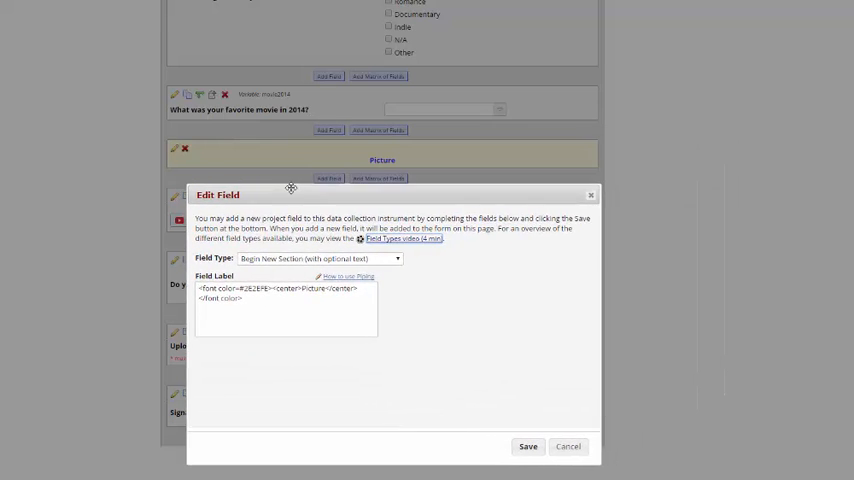
{"action": "left_click", "coordinate": [528, 446]}
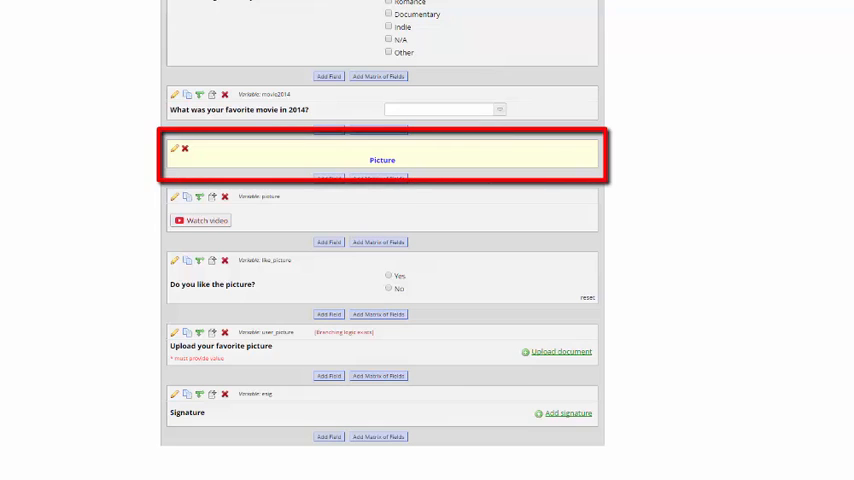